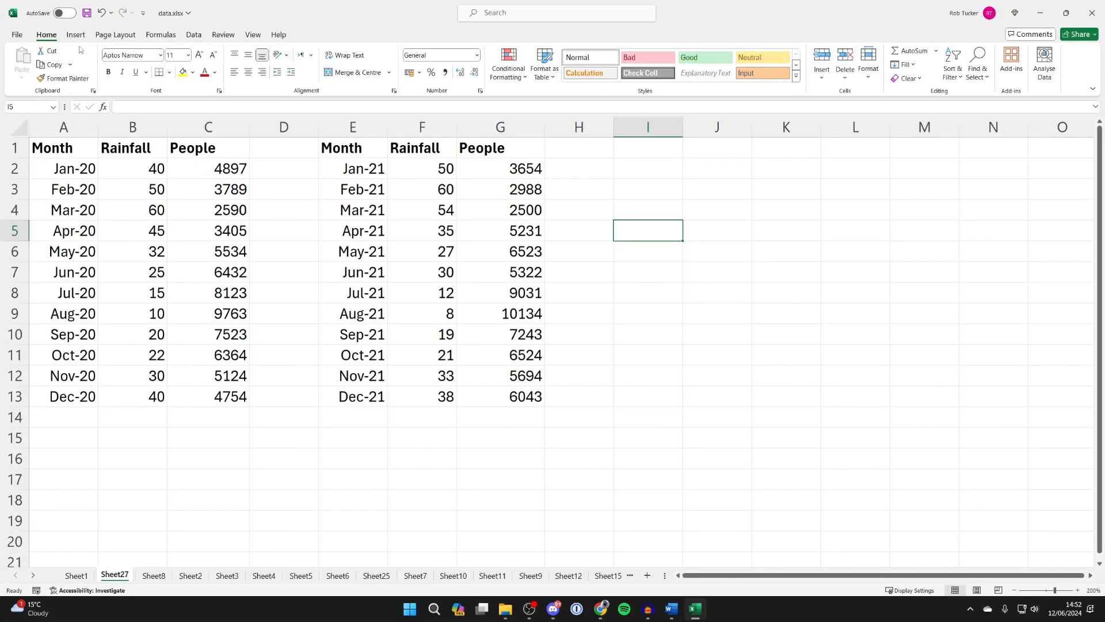
Insert a plain Scatter chart from the Insert ribbon's scatter gallery.
click(76, 34)
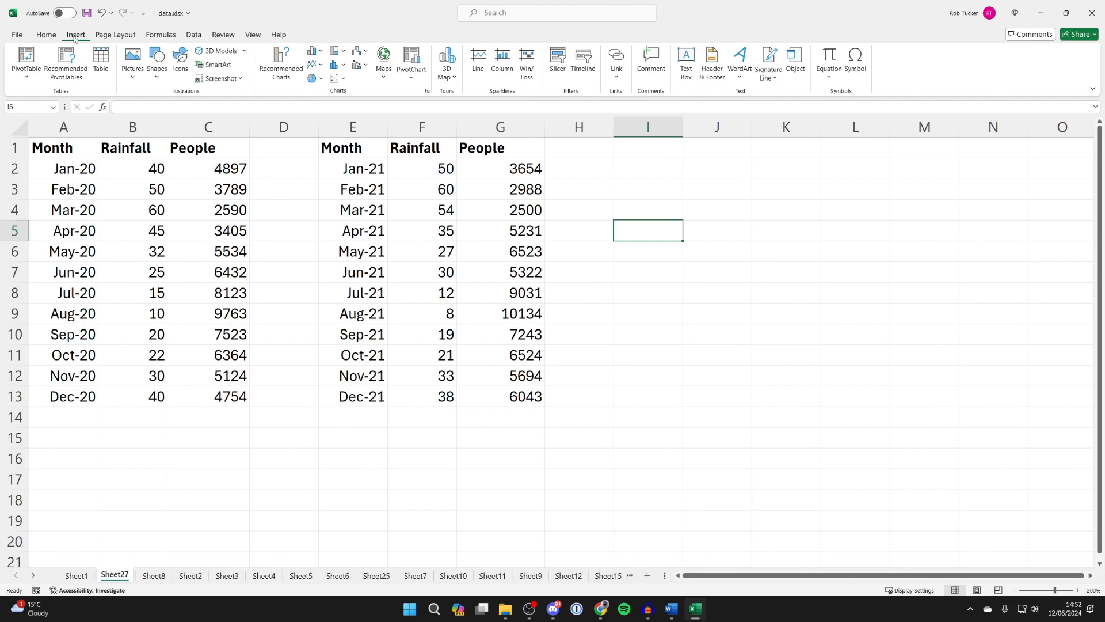
mouse_move(363, 95)
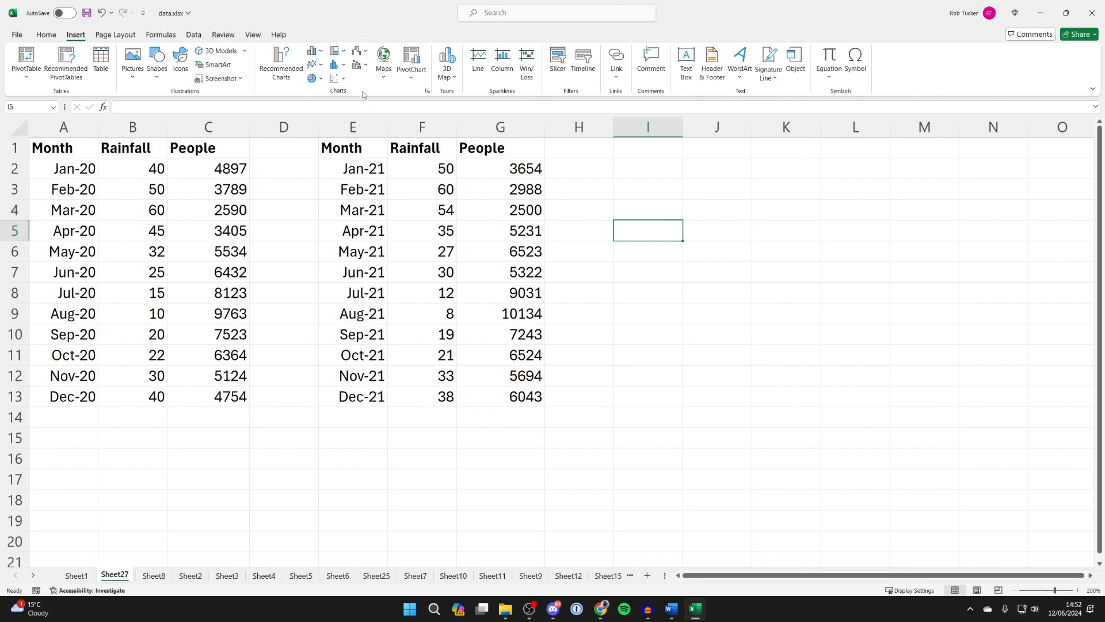
click(337, 78)
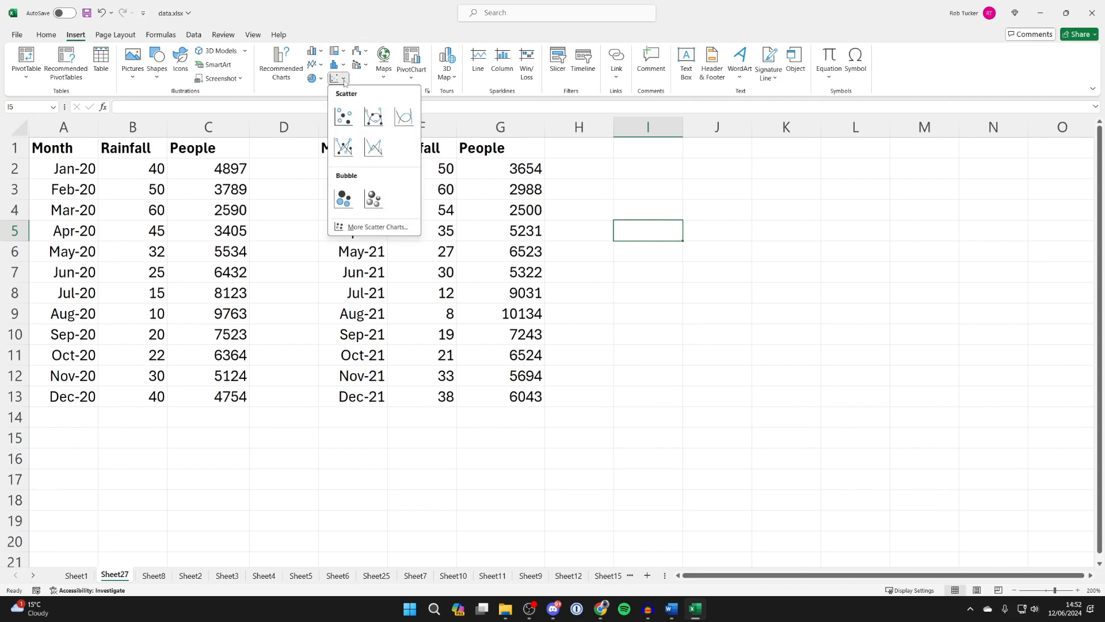
click(343, 116)
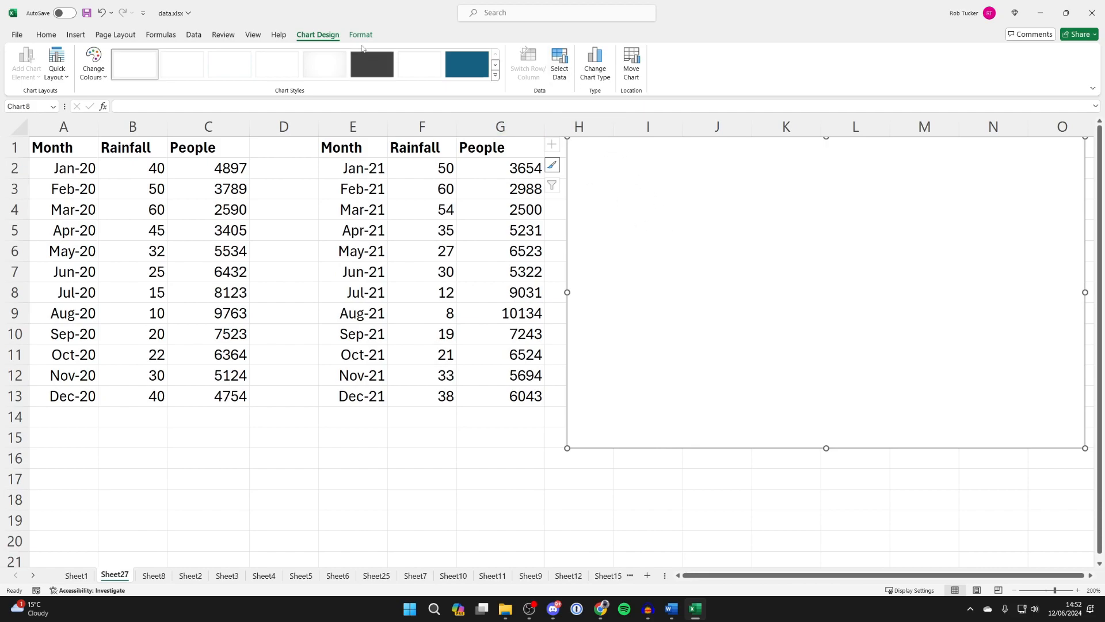
Add a new series named 2020 through Select Data.
click(560, 63)
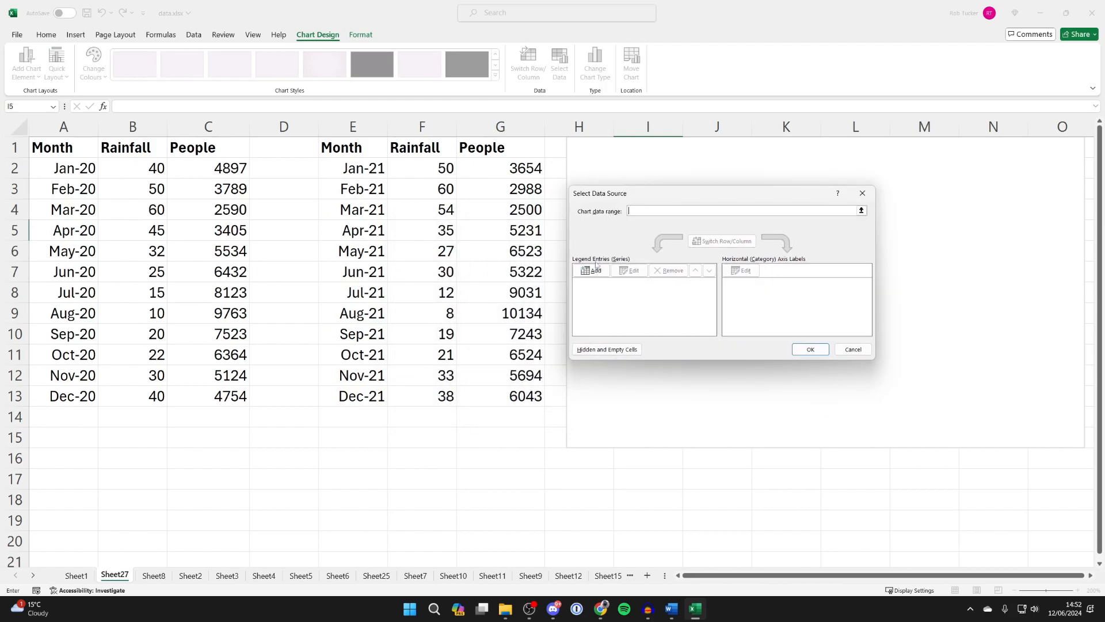
click(594, 269)
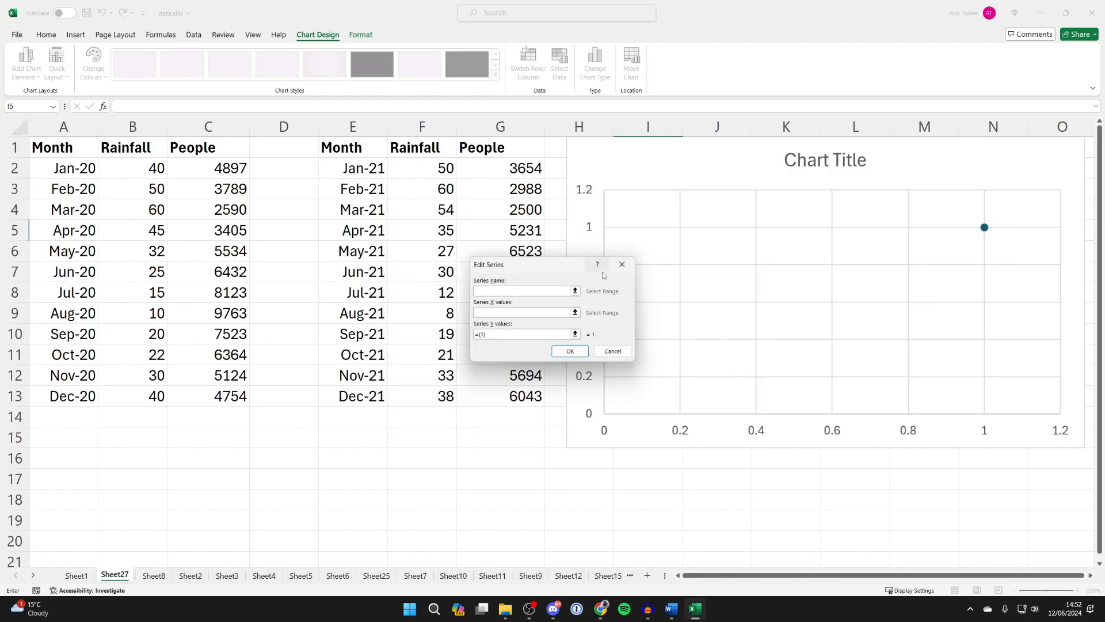
click(522, 290)
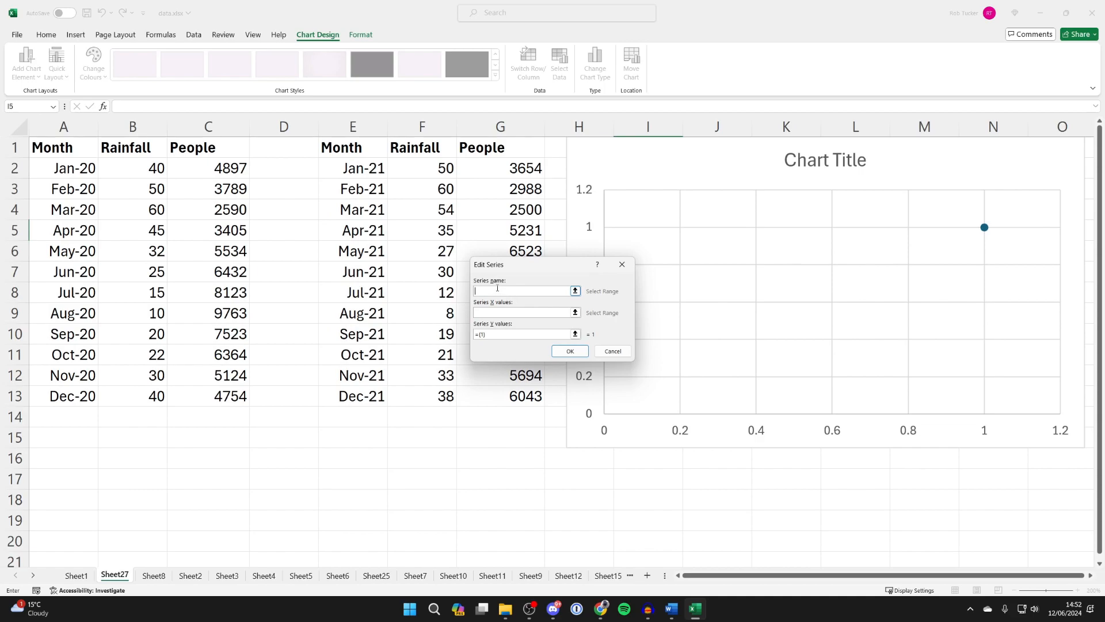
text(2020)
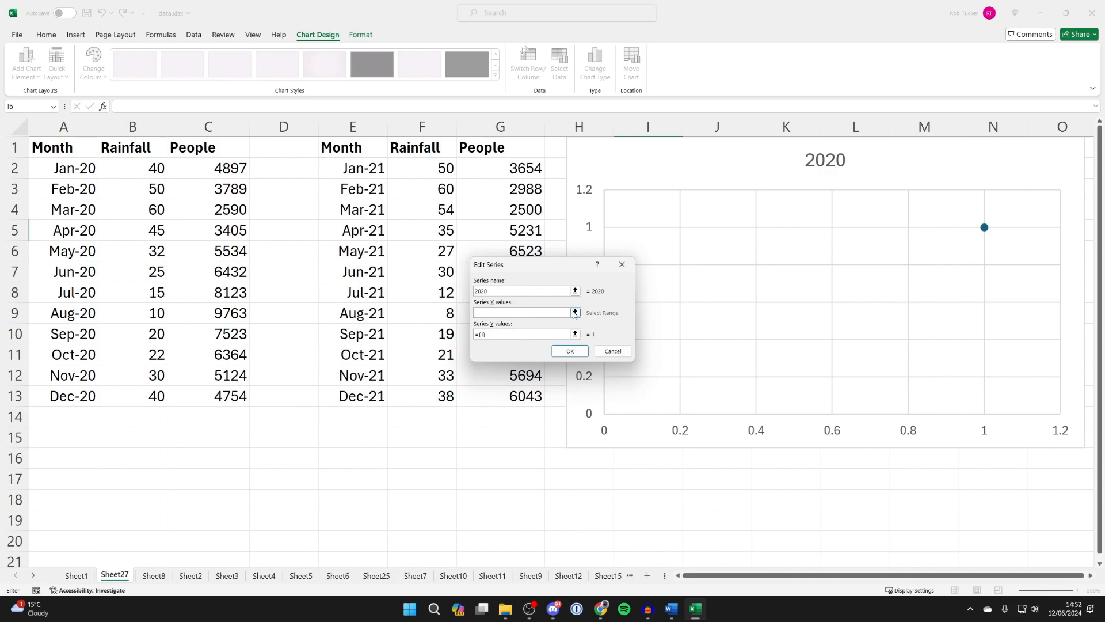
Set the 2020 series X values to Rainfall B2:B13 and begin choosing its Y values.
click(574, 312)
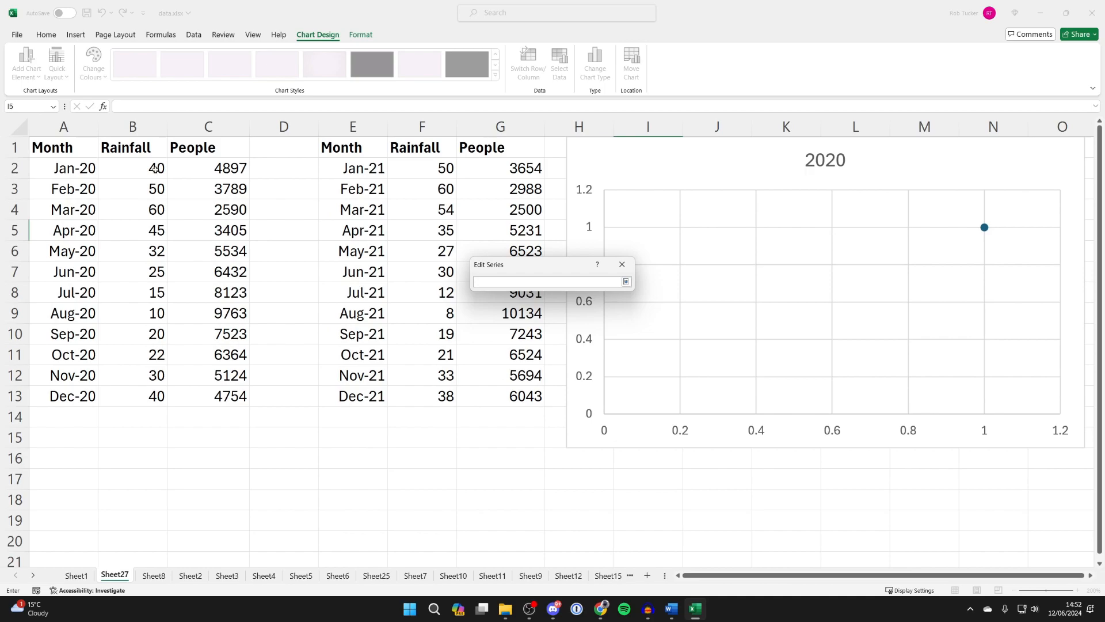
drag(155, 168, 145, 209)
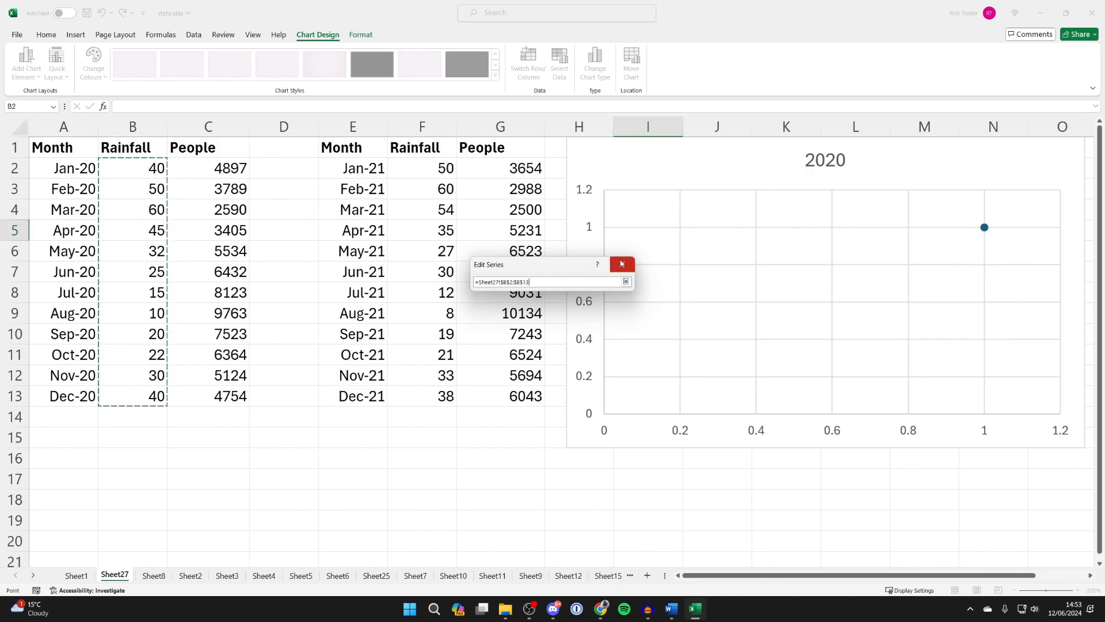
click(625, 281)
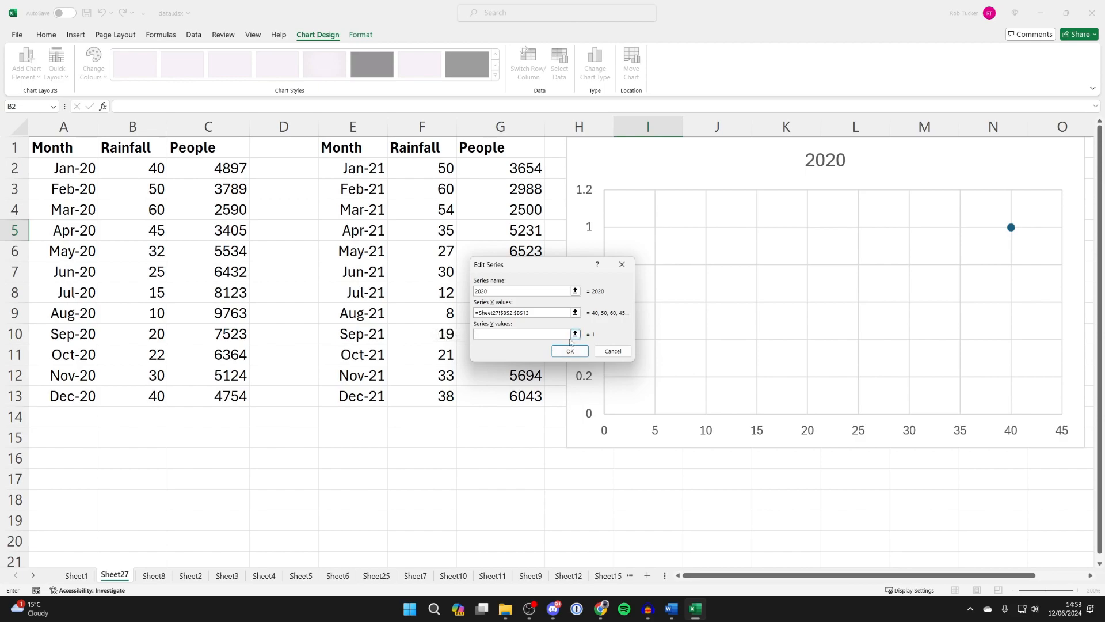
click(574, 333)
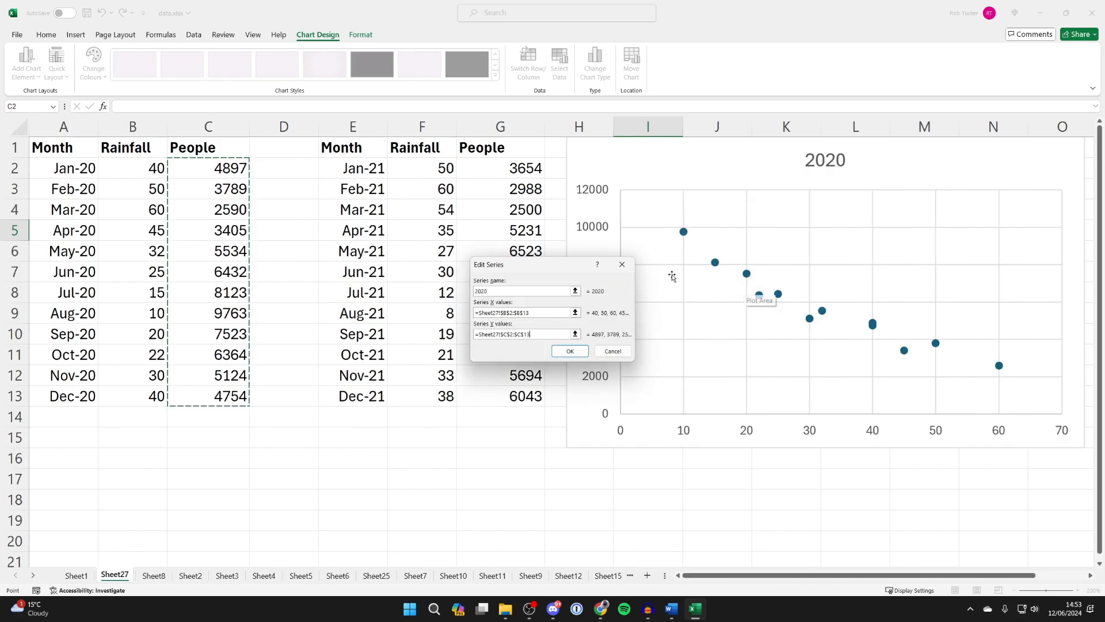
Add a 2021 series with Rainfall F2:F13 as X and People G2:G13 as Y.
click(570, 351)
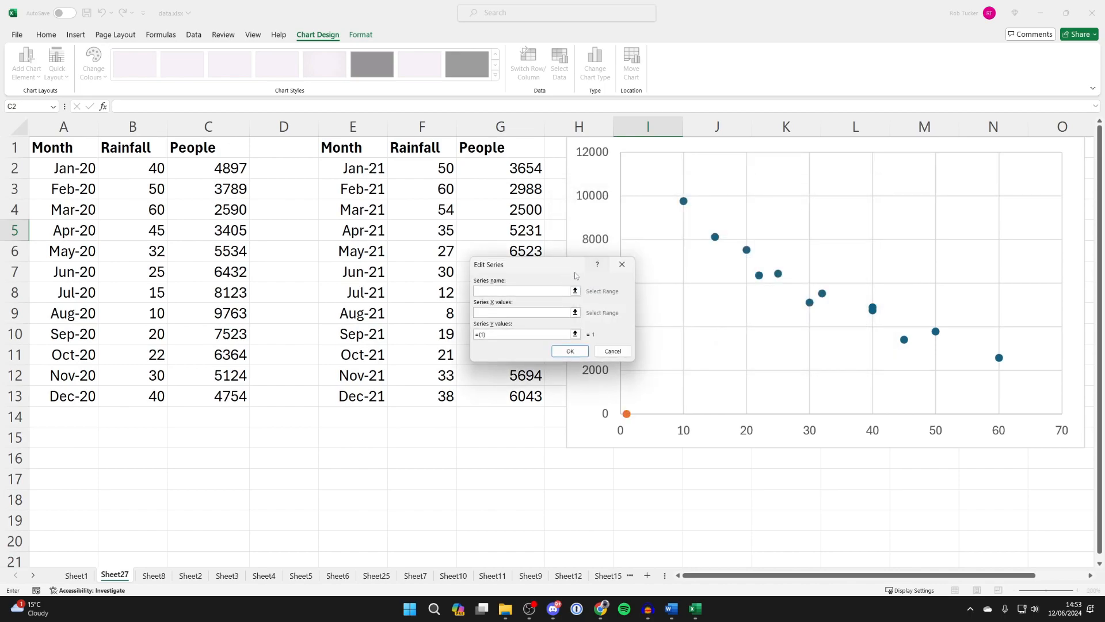
mouse_move(554, 280)
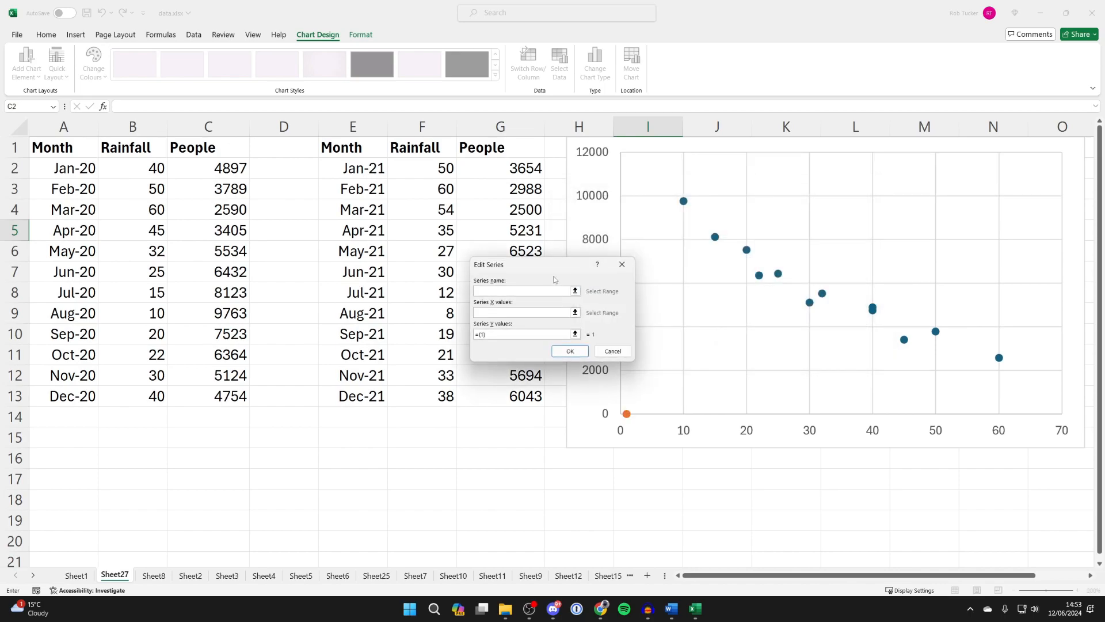
text(2021)
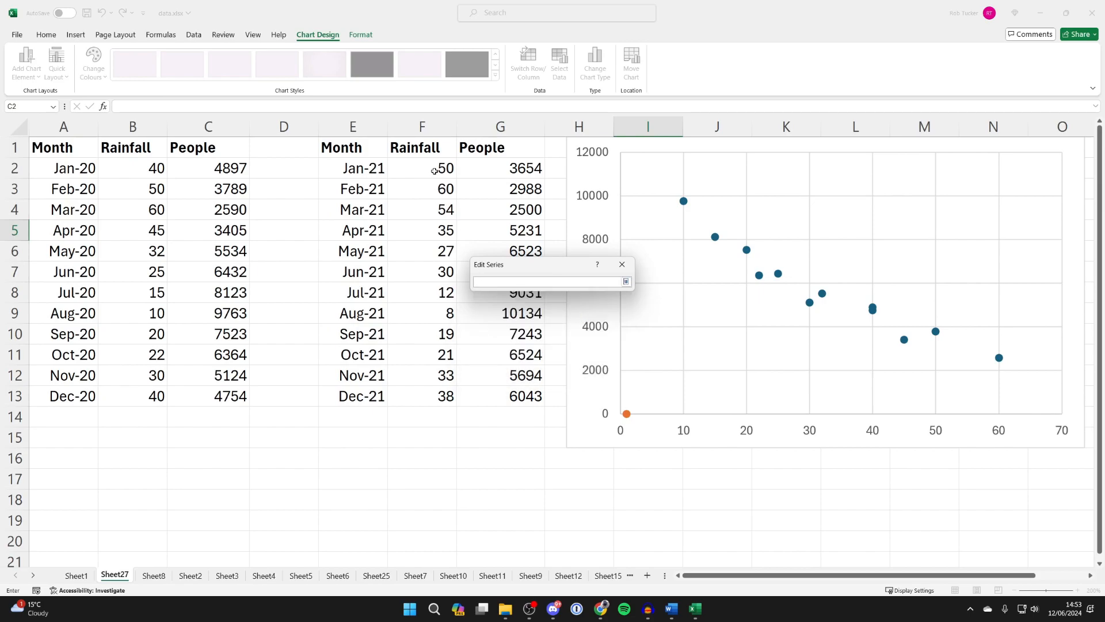
drag(422, 168, 421, 395)
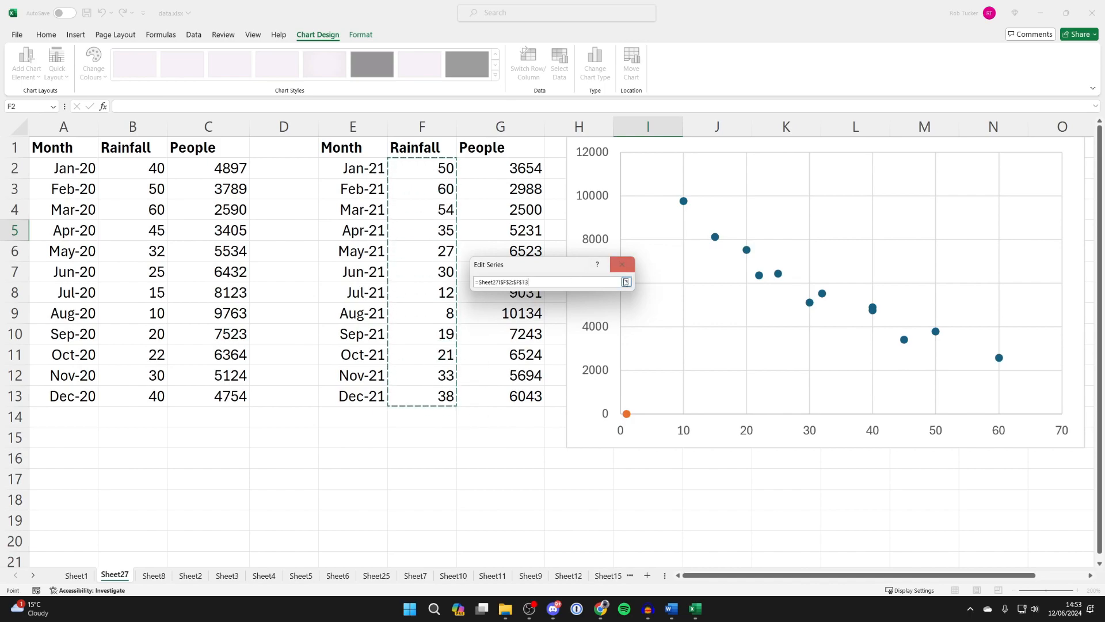
click(625, 282)
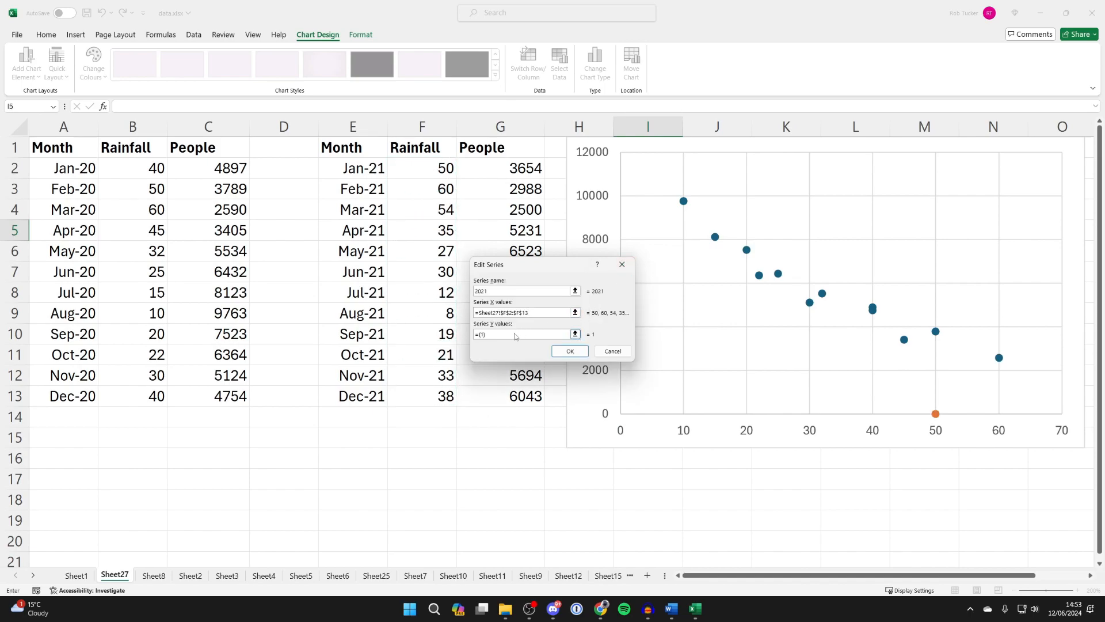
click(523, 334)
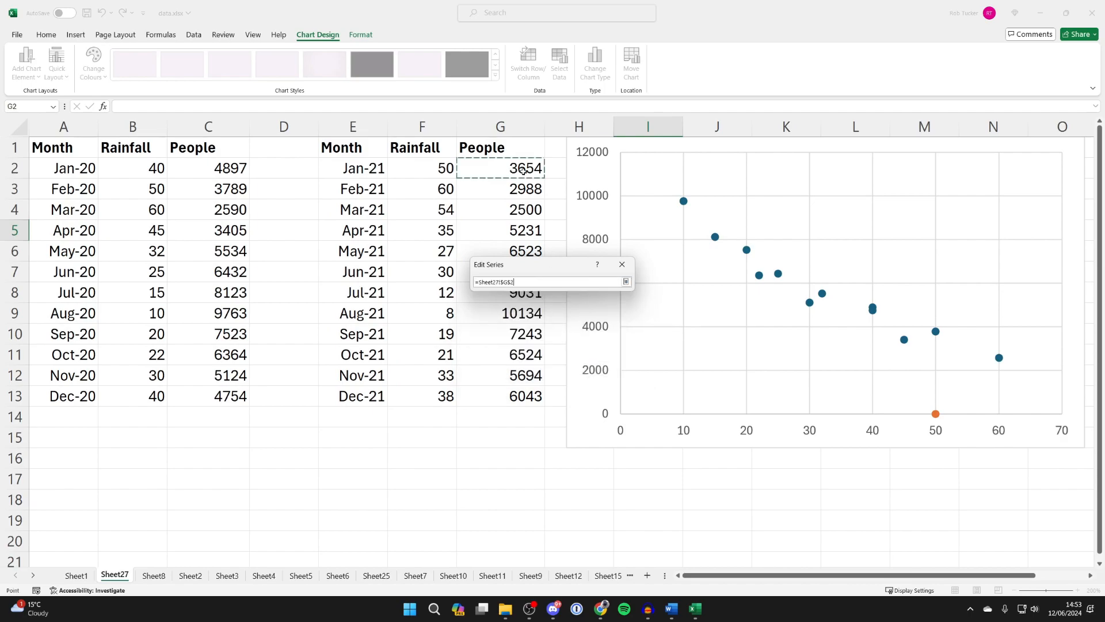
drag(501, 168, 501, 395)
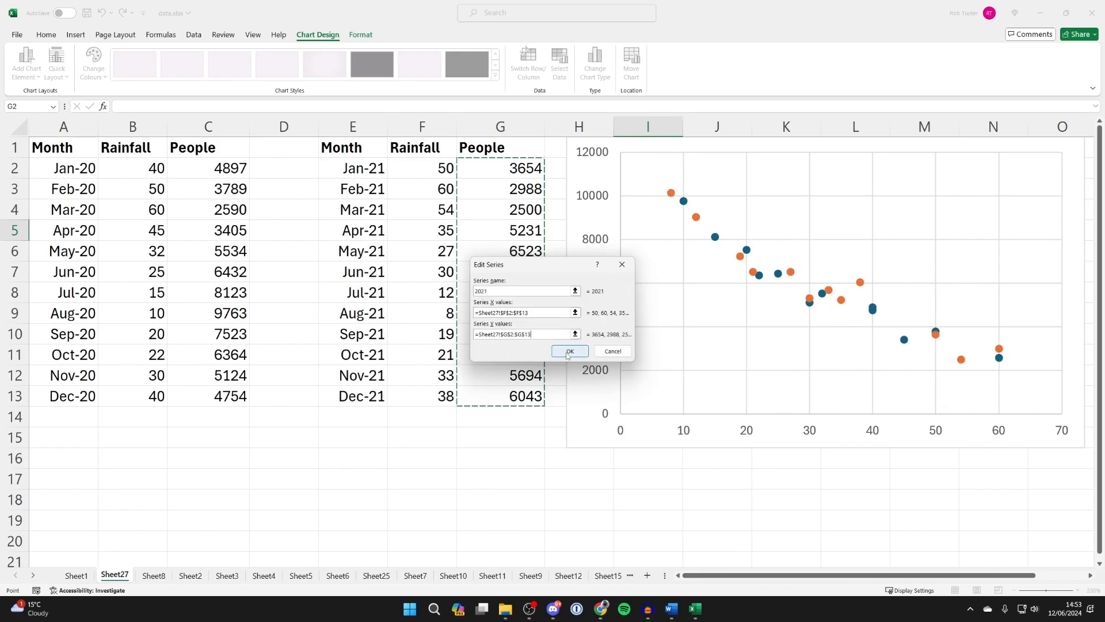
click(569, 351)
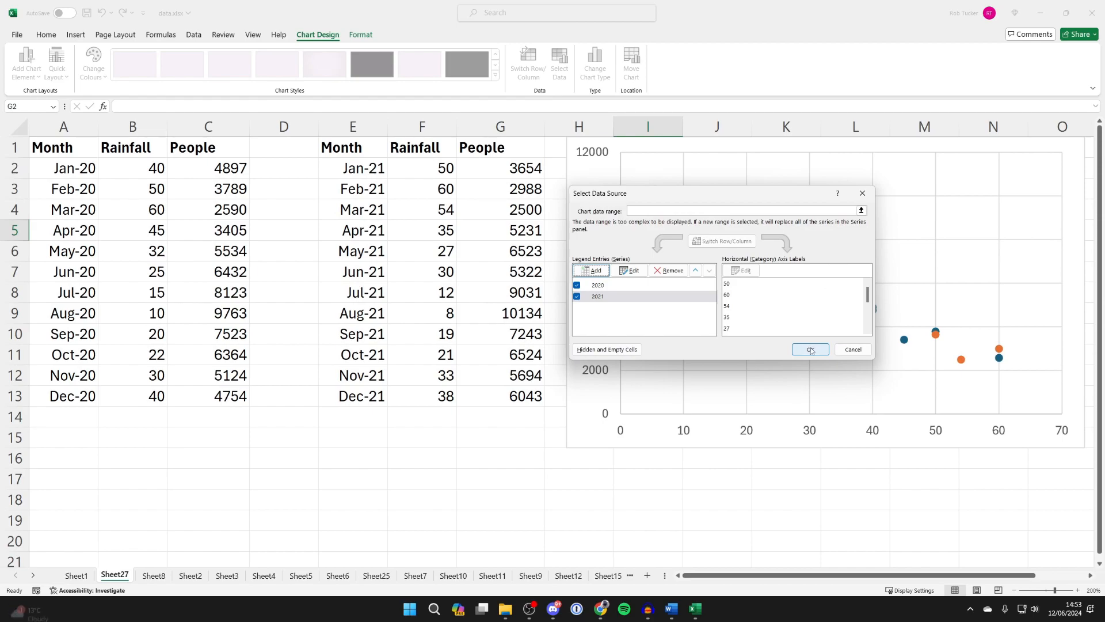
Close Select Data Source and show the Chart Elements list.
click(809, 349)
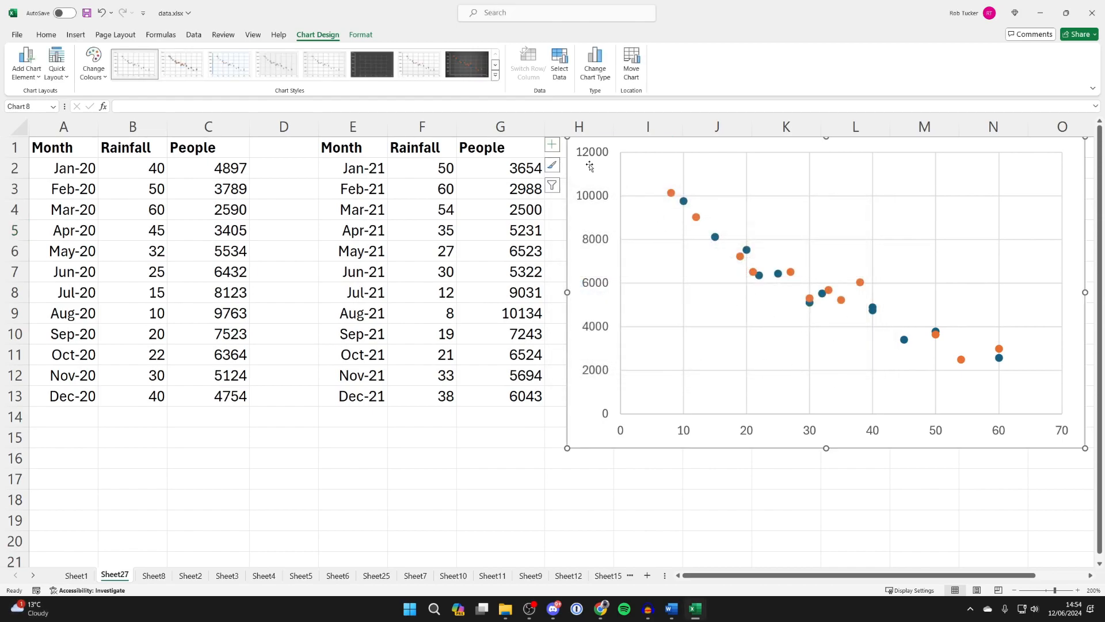
mouse_move(551, 145)
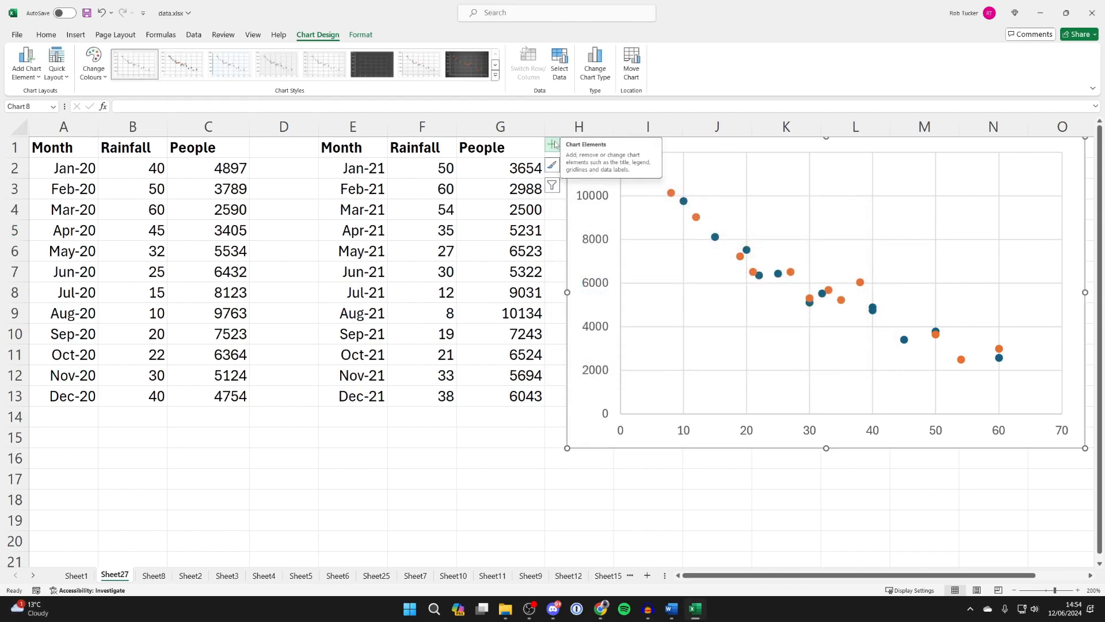
click(553, 145)
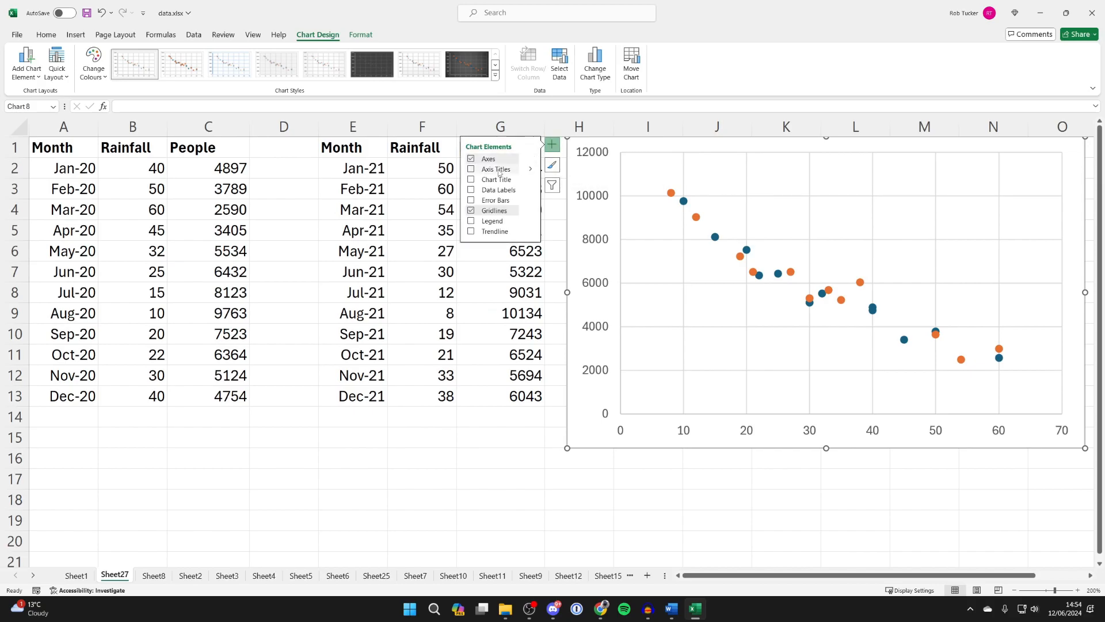